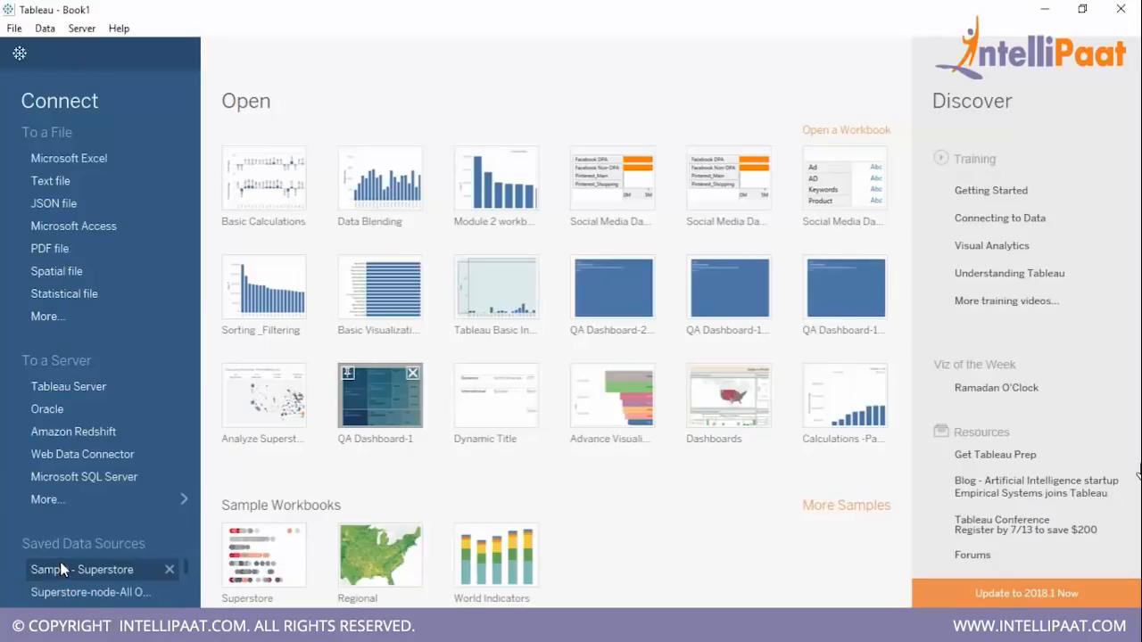
{"action": "mouse_move", "coordinate": [825, 182]}
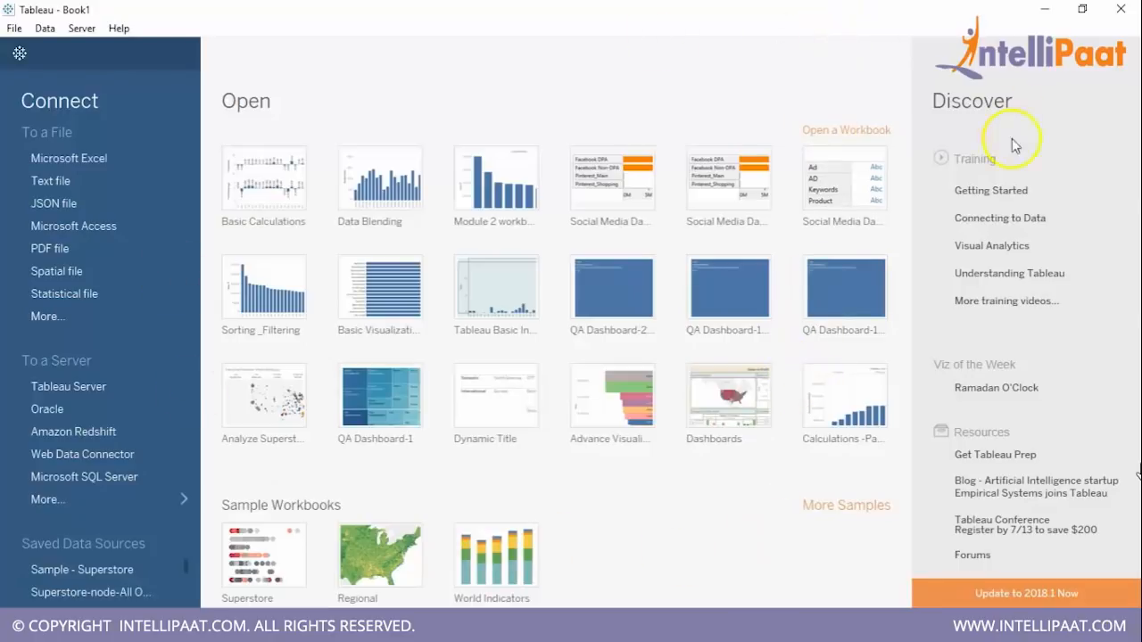
{"action": "mouse_move", "coordinate": [360, 466]}
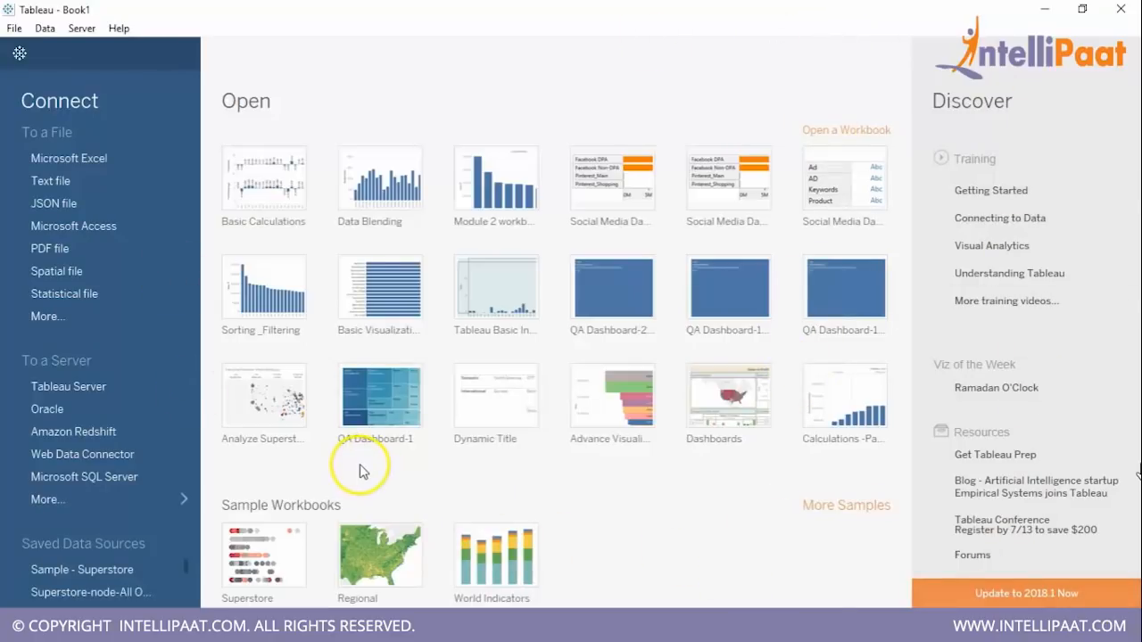
{"action": "mouse_move", "coordinate": [368, 437]}
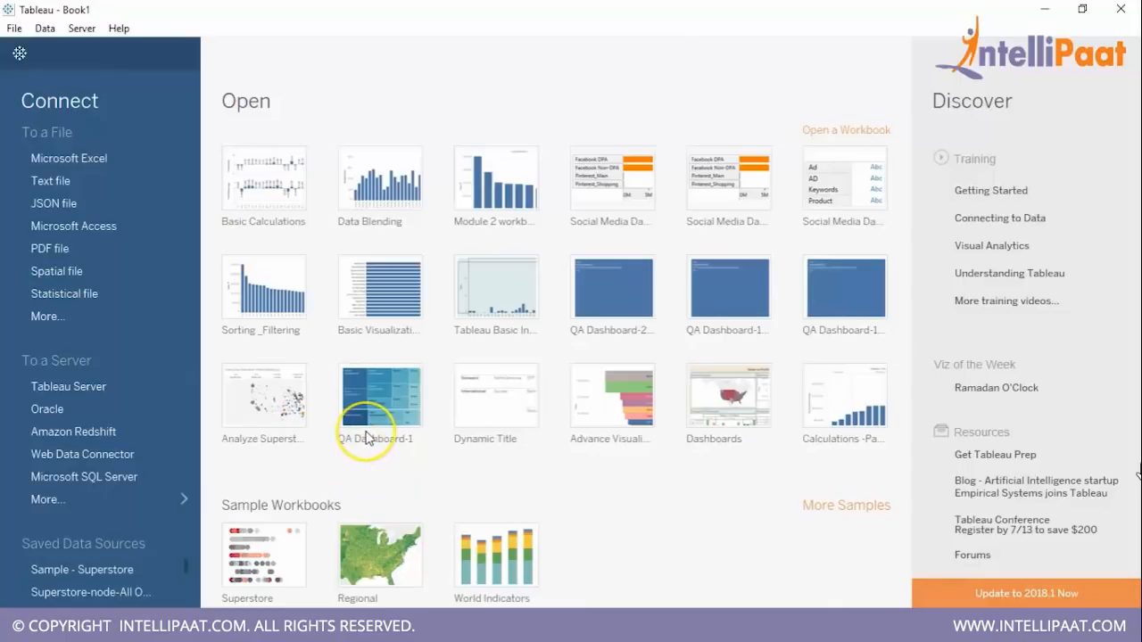
{"action": "mouse_move", "coordinate": [368, 434]}
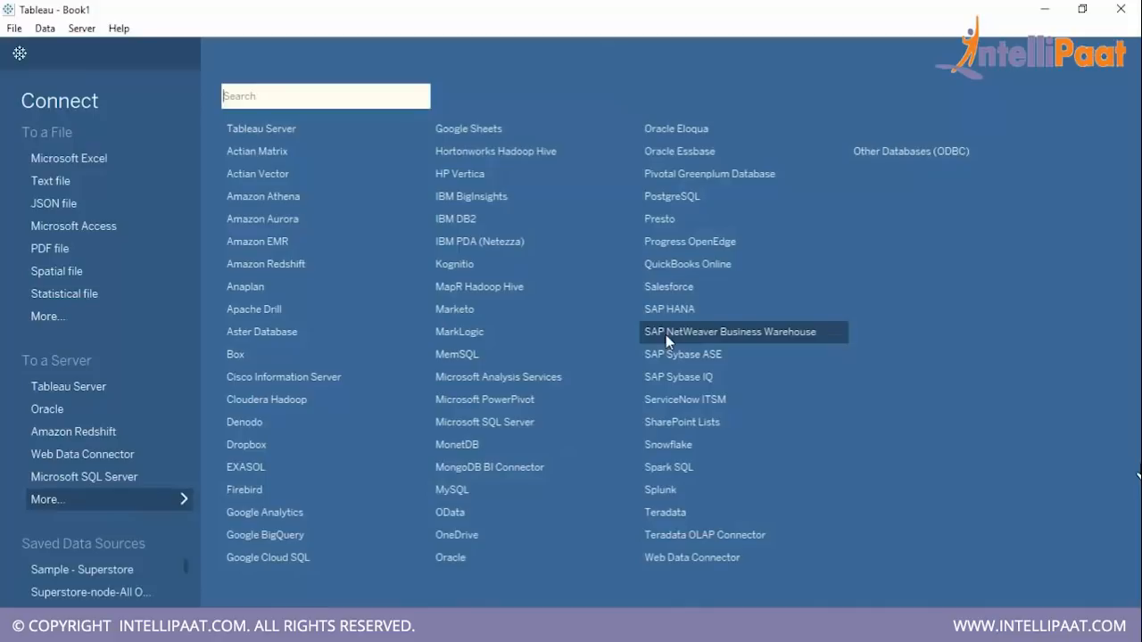
{"action": "mouse_move", "coordinate": [55, 271]}
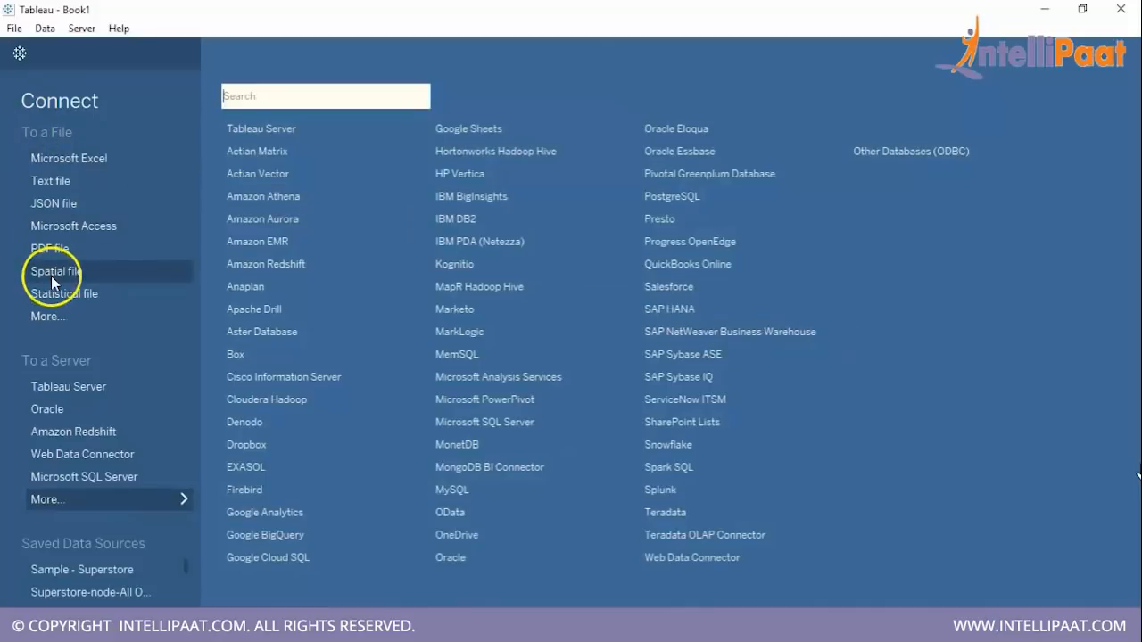
{"action": "mouse_move", "coordinate": [776, 289]}
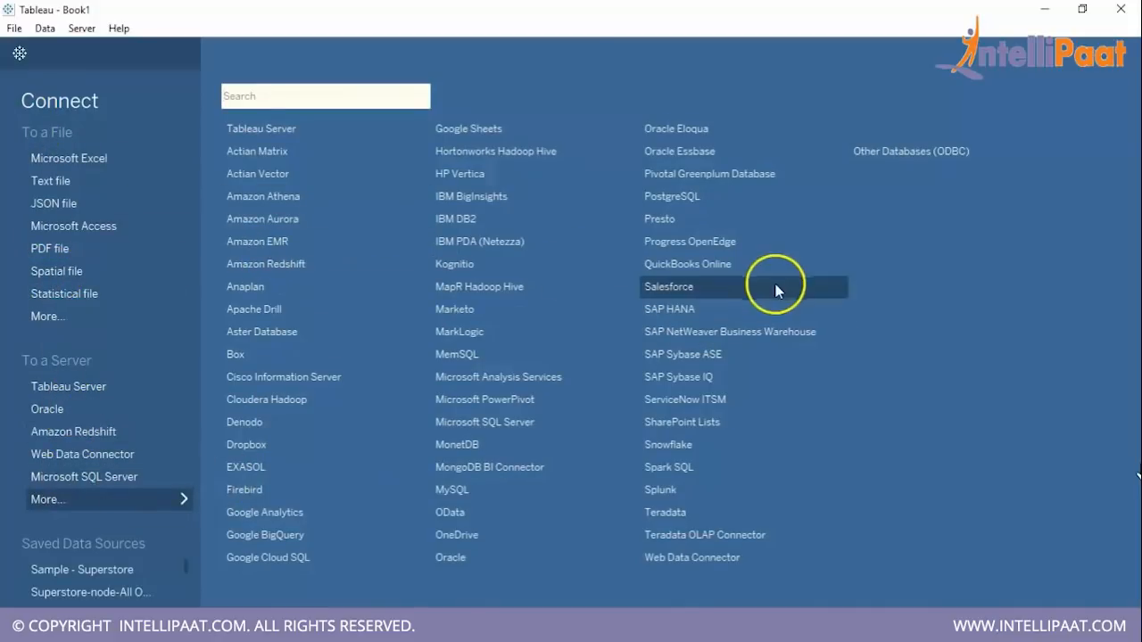
{"action": "mouse_move", "coordinate": [844, 355]}
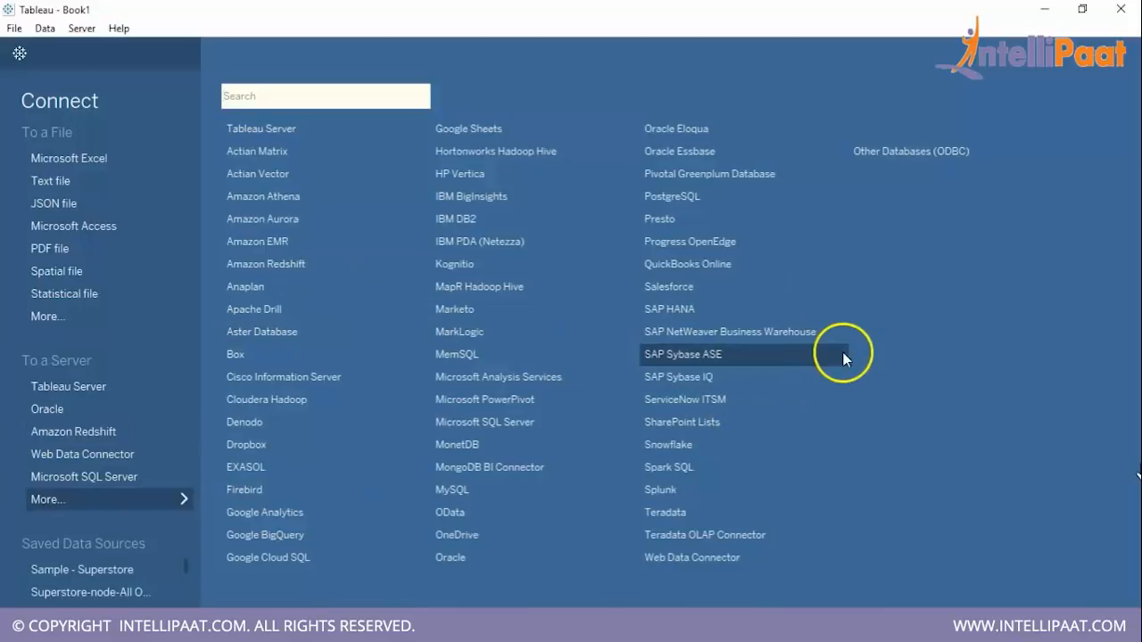
{"action": "mouse_move", "coordinate": [108, 563]}
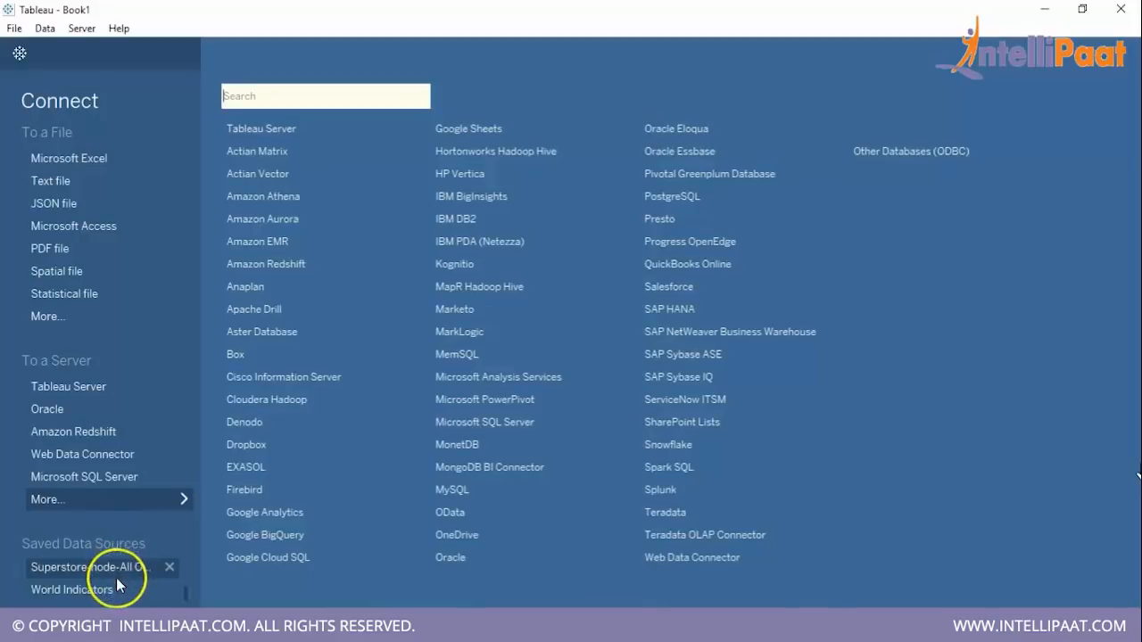
{"action": "mouse_move", "coordinate": [115, 555]}
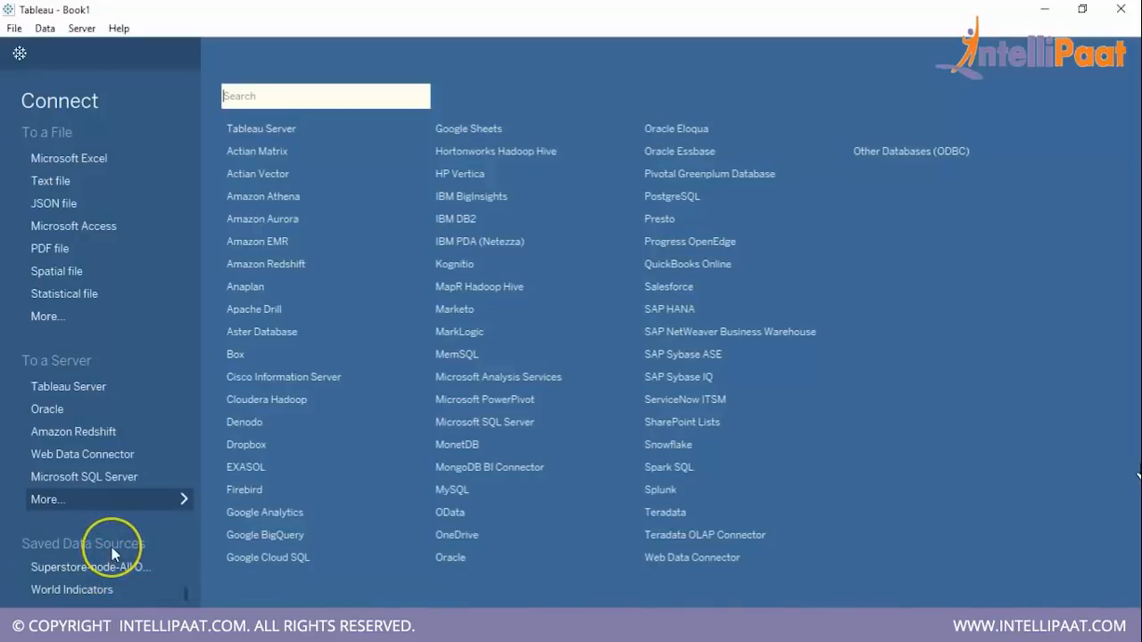
{"action": "mouse_move", "coordinate": [536, 175]}
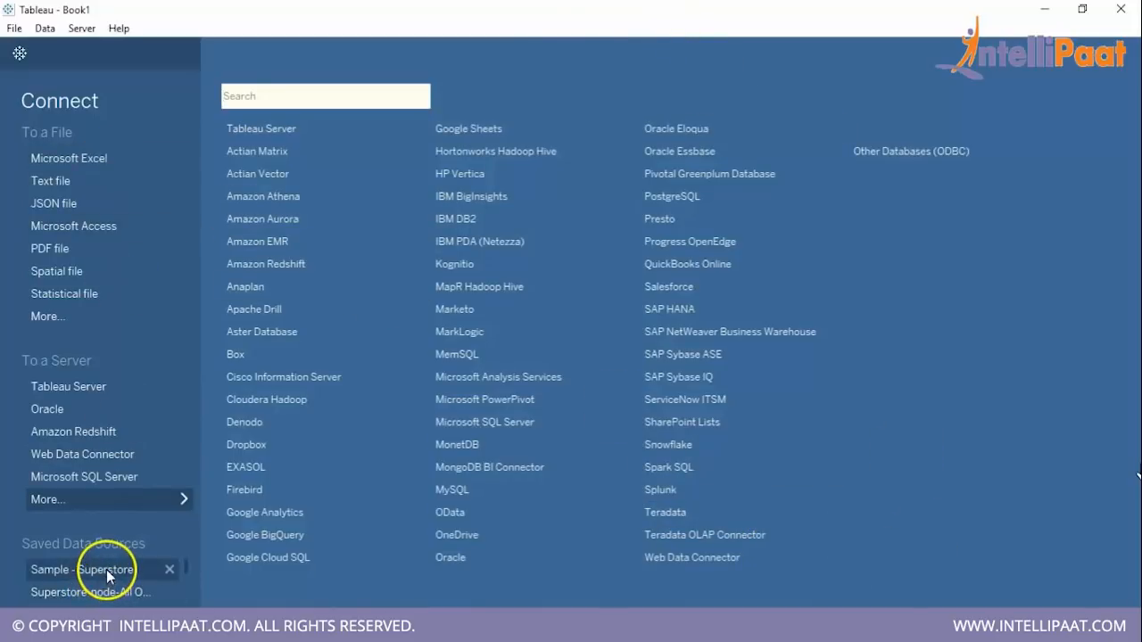
{"action": "mouse_move", "coordinate": [103, 164]}
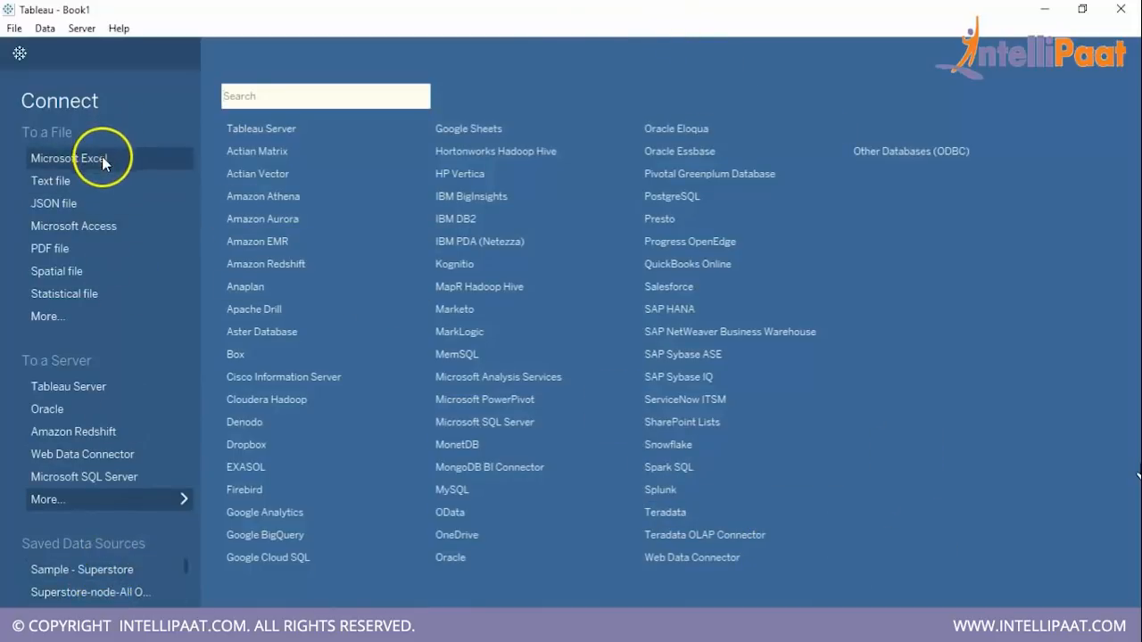
Connect the Microsoft Excel file '1. Sample - Superstore' from Intellipaat > Module 1 as the data source
{"action": "left_click", "coordinate": [68, 157]}
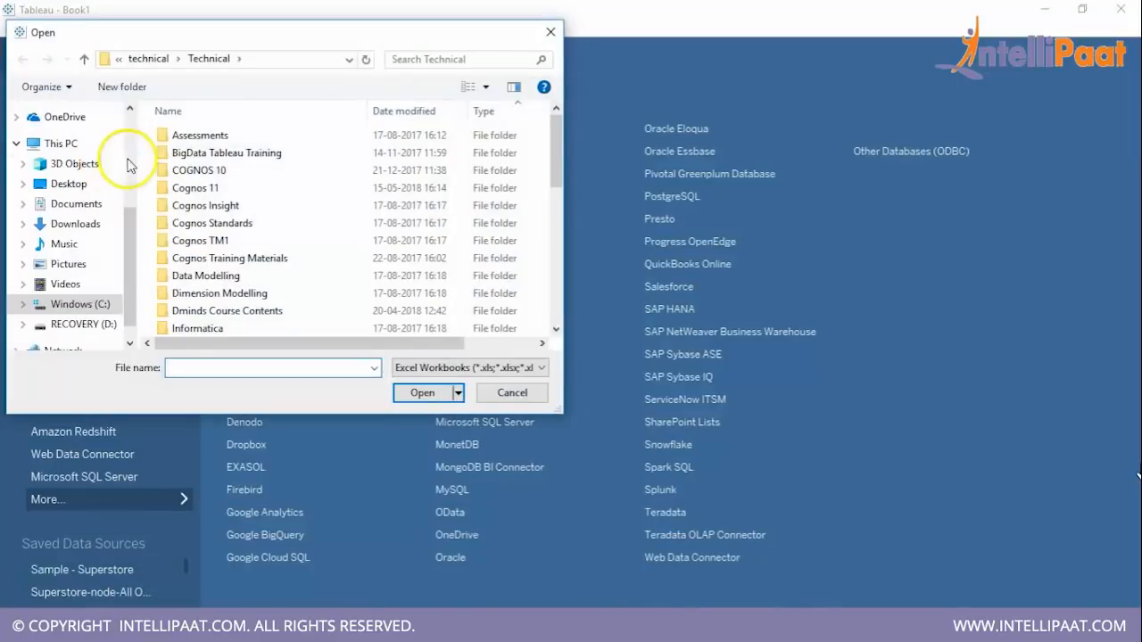
{"action": "mouse_move", "coordinate": [83, 303]}
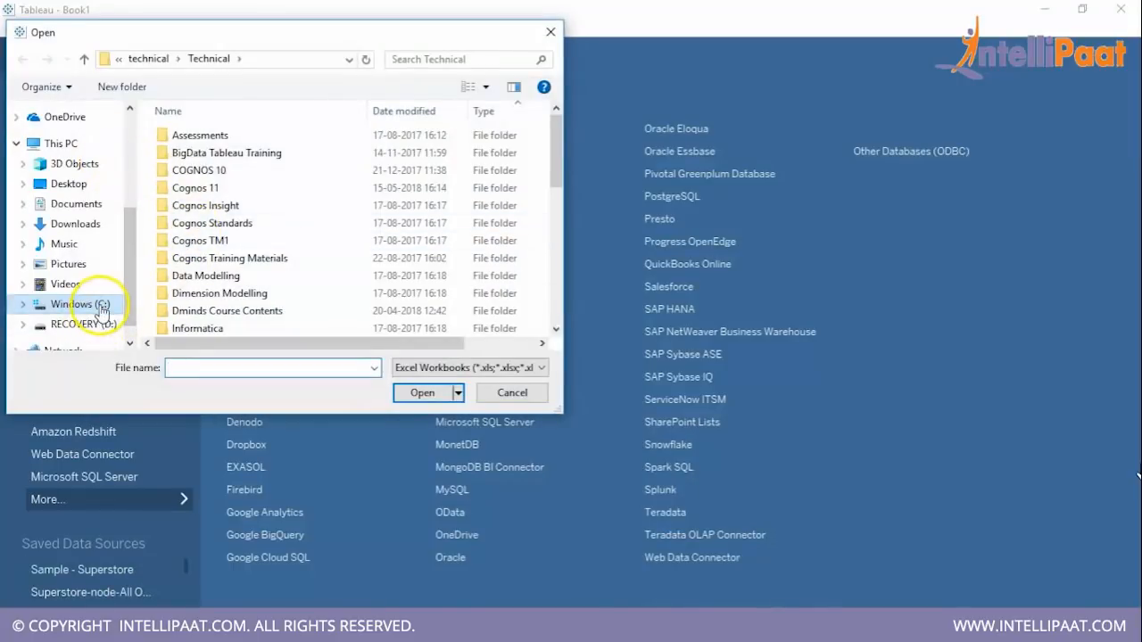
{"action": "scroll", "scroll_direction": "down", "scroll_amount": 3}
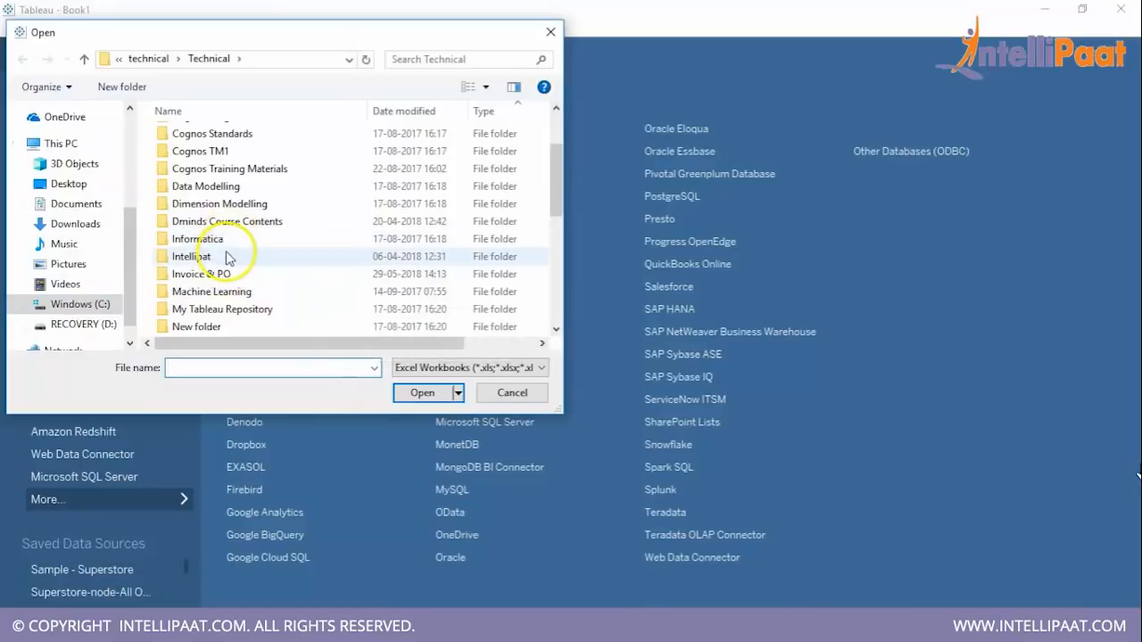
{"action": "double_click", "coordinate": [191, 257]}
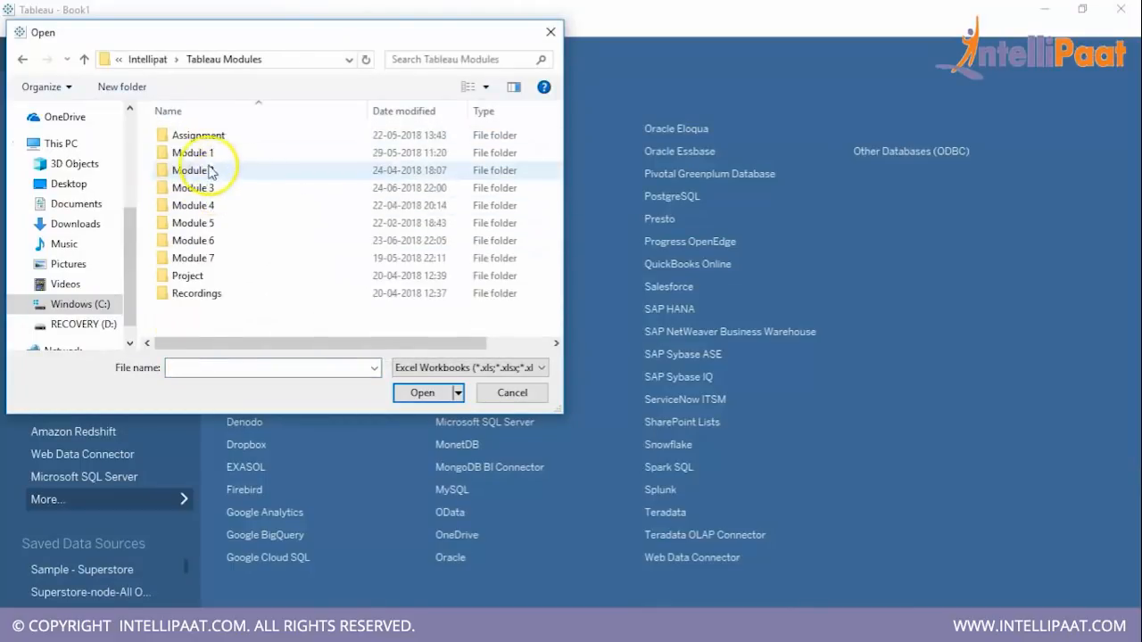
{"action": "double_click", "coordinate": [193, 154]}
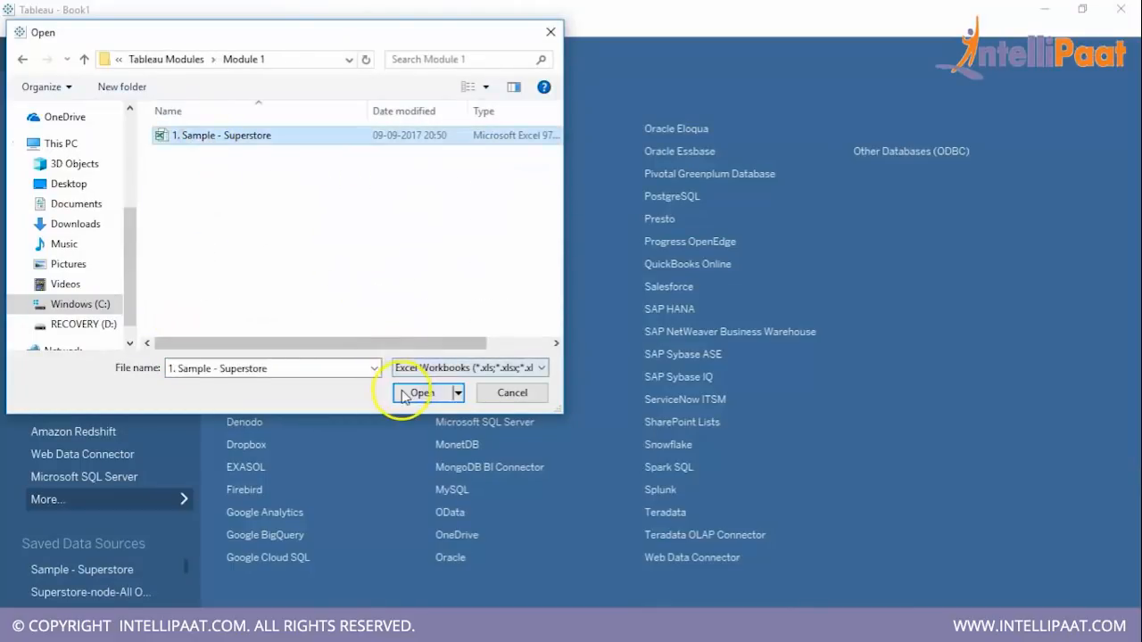
{"action": "left_click", "coordinate": [418, 392]}
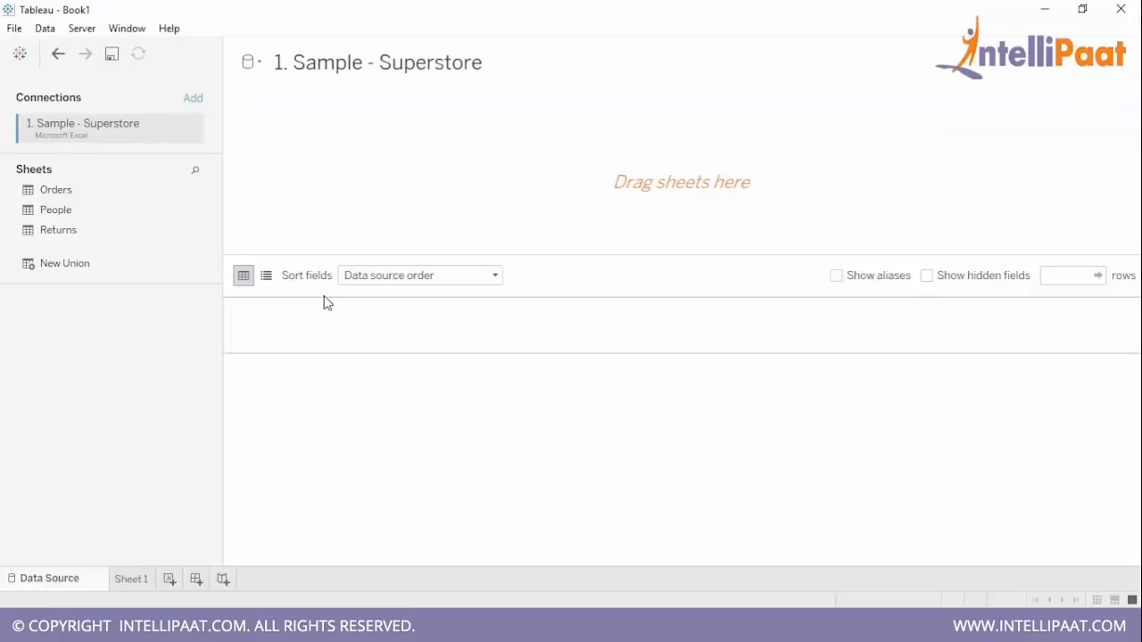
{"action": "mouse_move", "coordinate": [109, 211]}
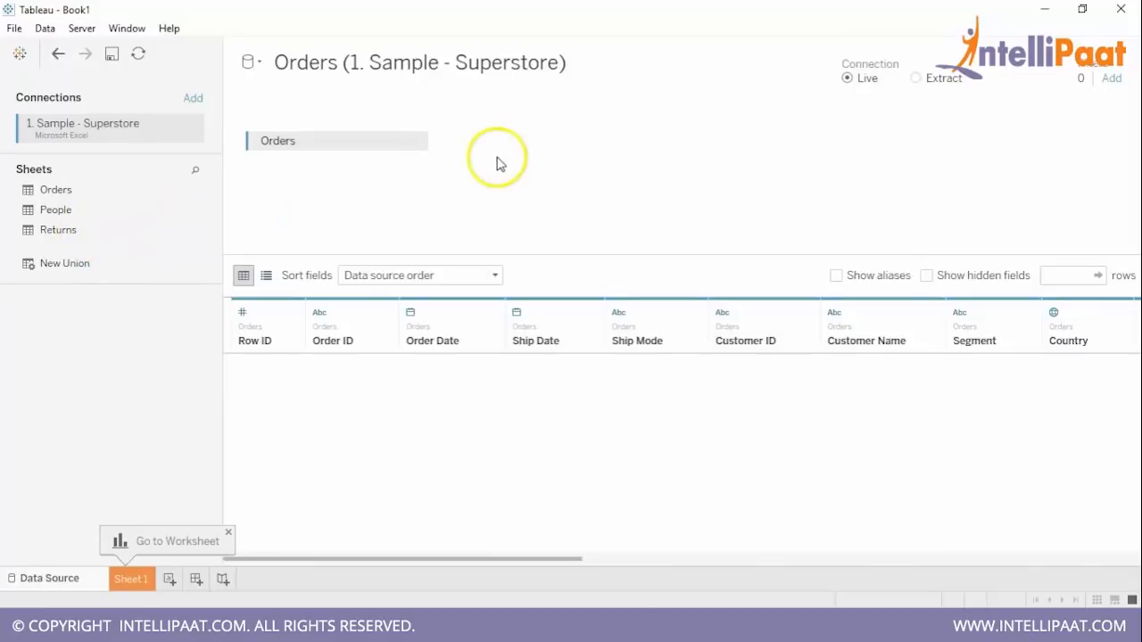
Add Orders to the canvas joined with People and Returns, then go to Sheet 1
{"action": "left_click_drag", "start_coordinate": [55, 211], "coordinate": [490, 139]}
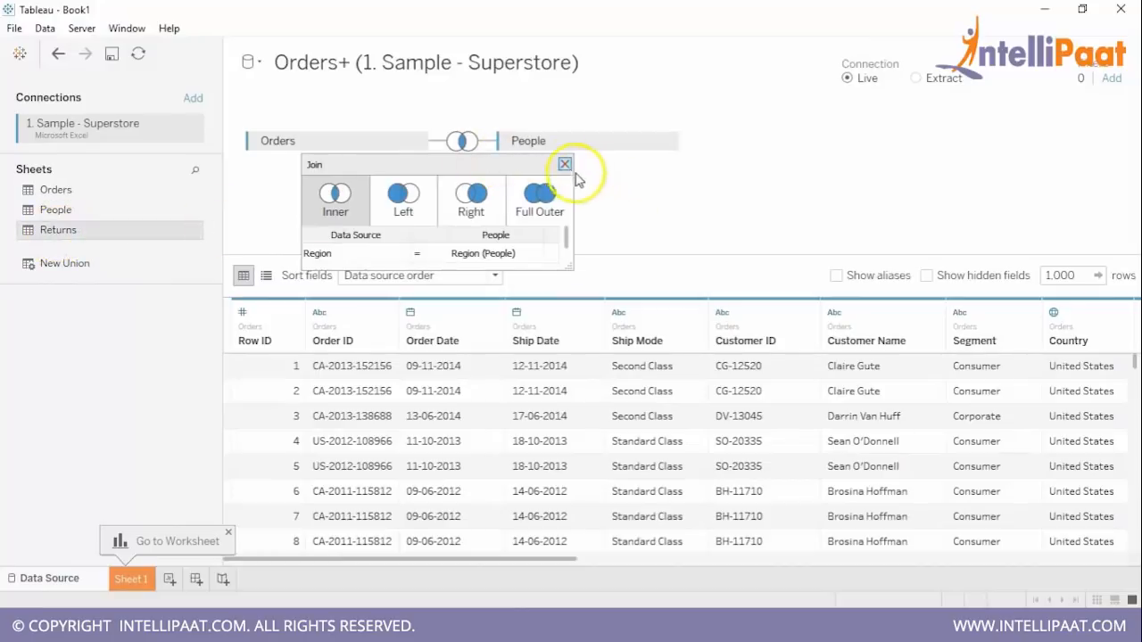
{"action": "left_click", "coordinate": [564, 165]}
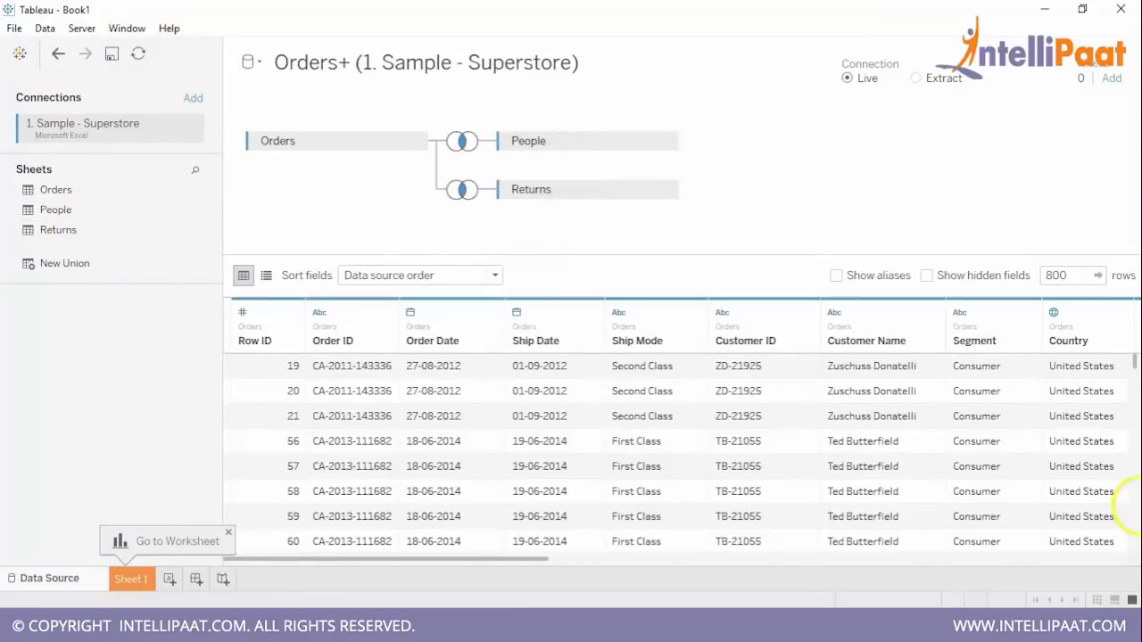
{"action": "left_click", "coordinate": [132, 578]}
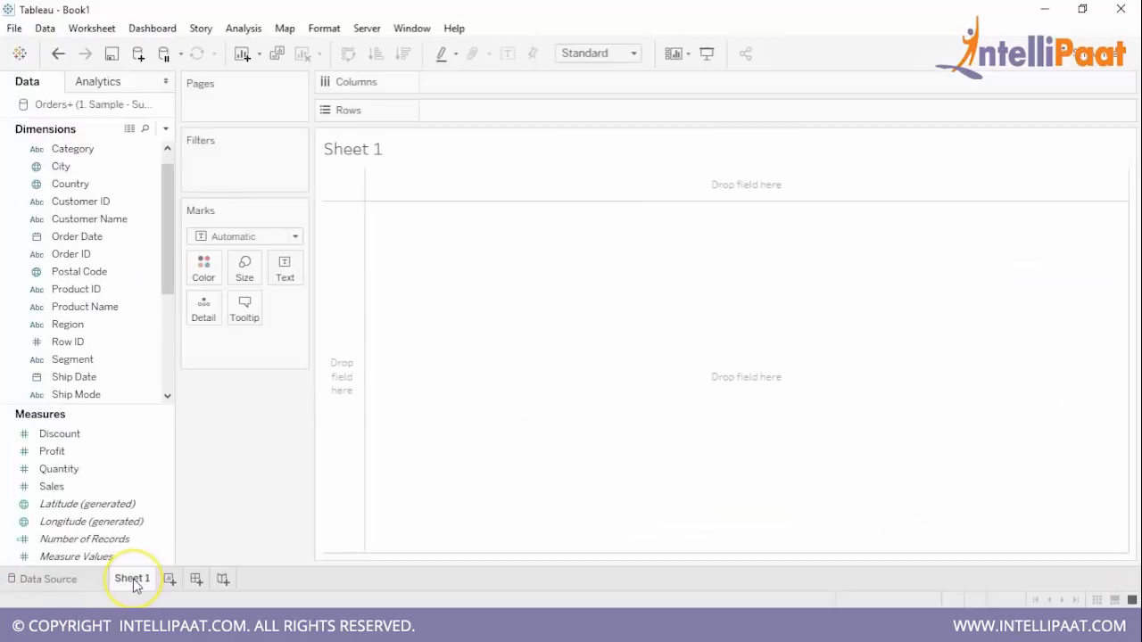
{"action": "mouse_move", "coordinate": [67, 134]}
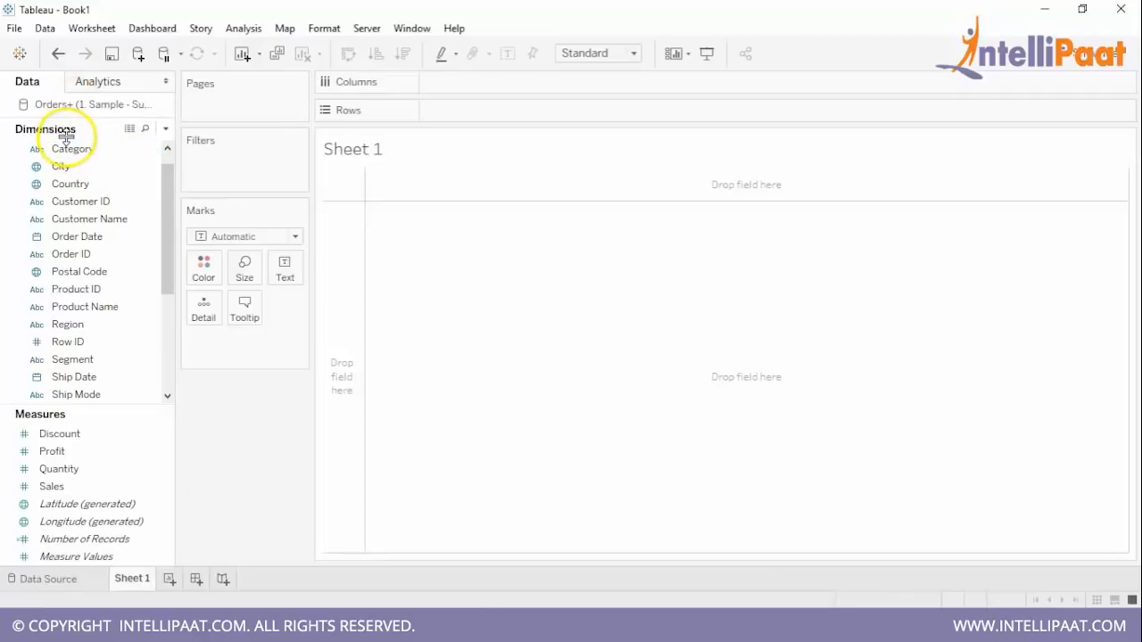
Build a SUM(Sales) by Customer Name bar chart and rename the sheet 'My First Visualization'
{"action": "left_click", "coordinate": [81, 200]}
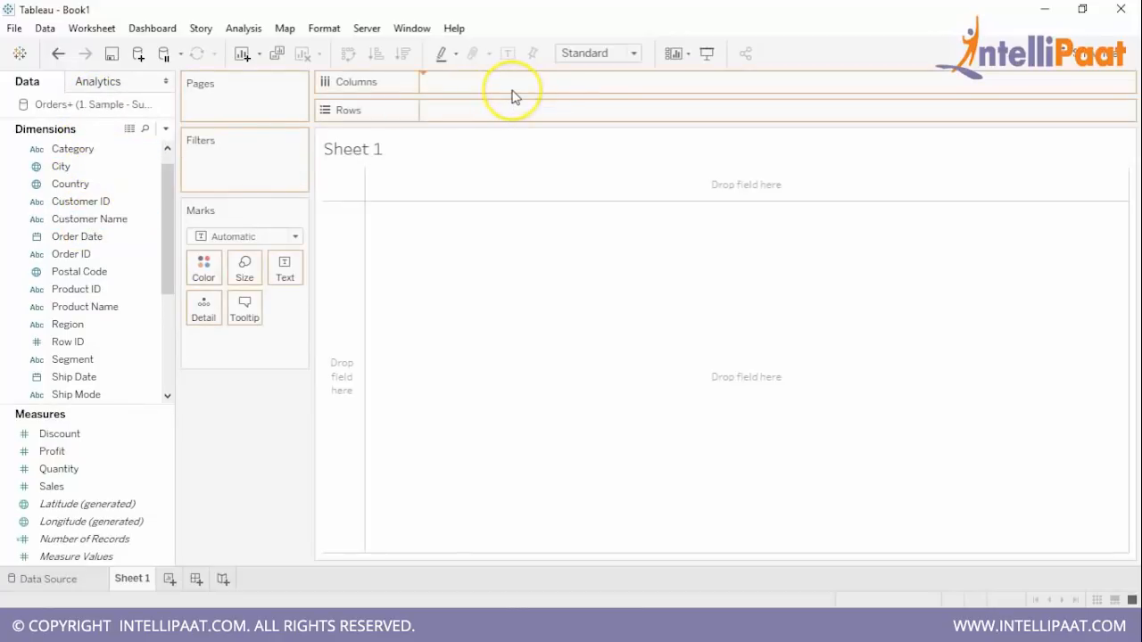
{"action": "left_click_drag", "start_coordinate": [89, 218], "coordinate": [482, 82]}
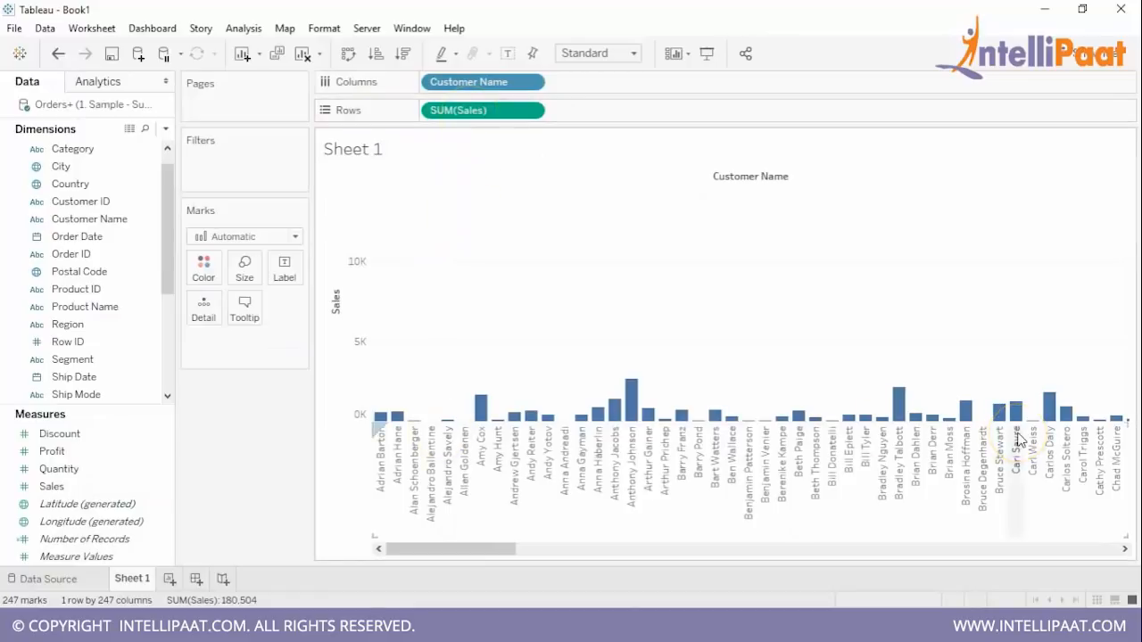
{"action": "right_click", "coordinate": [132, 578]}
{"action": "type", "text": "My First Visualization"}
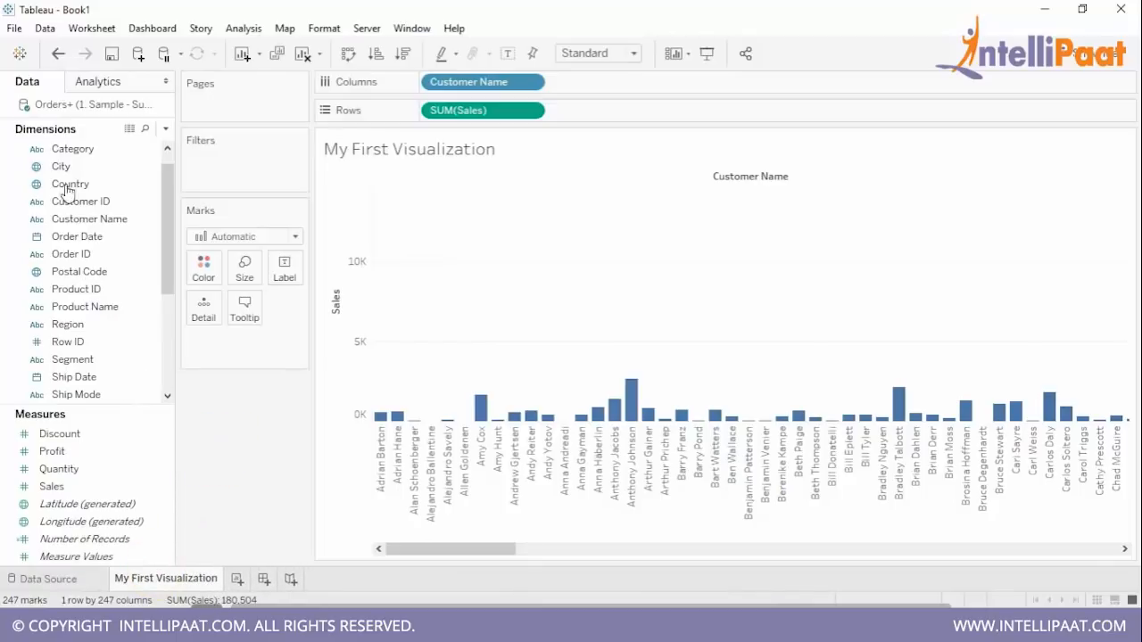
Save the workbook as a Tableau Packaged Workbook (*.twbx), starting the file name with 'Intri'
{"action": "left_click", "coordinate": [12, 28]}
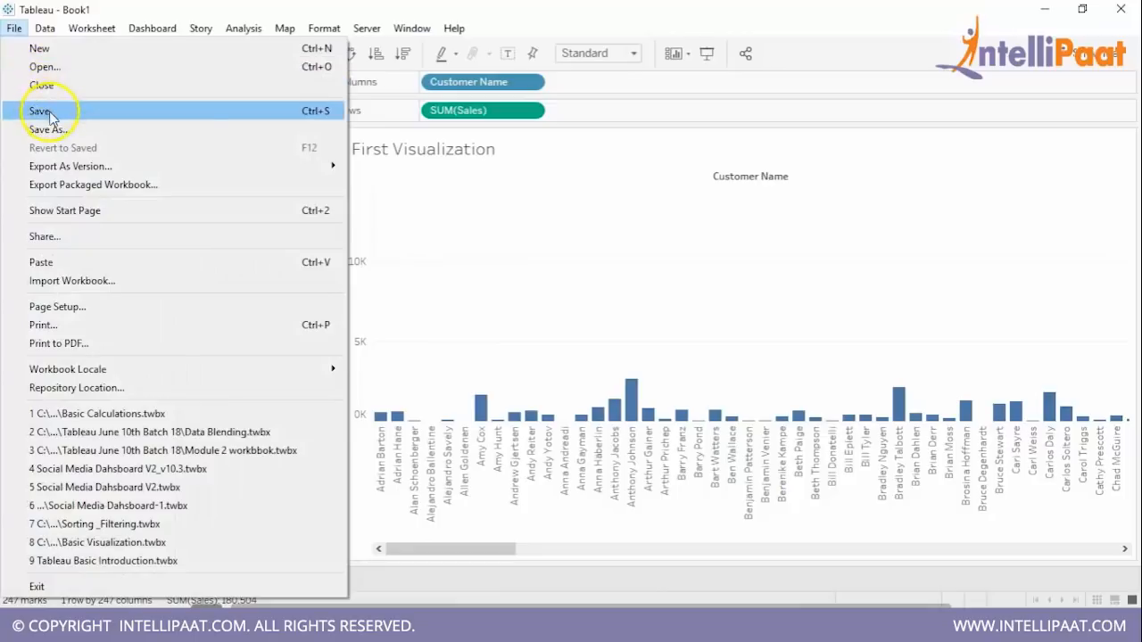
{"action": "left_click", "coordinate": [40, 111]}
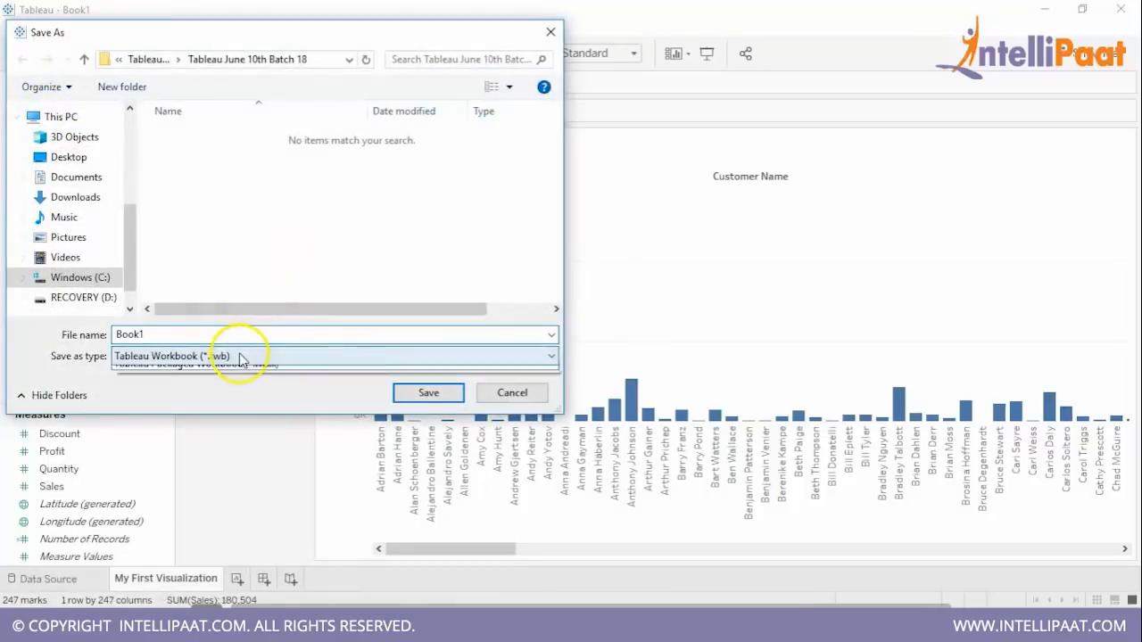
{"action": "left_click", "coordinate": [547, 357]}
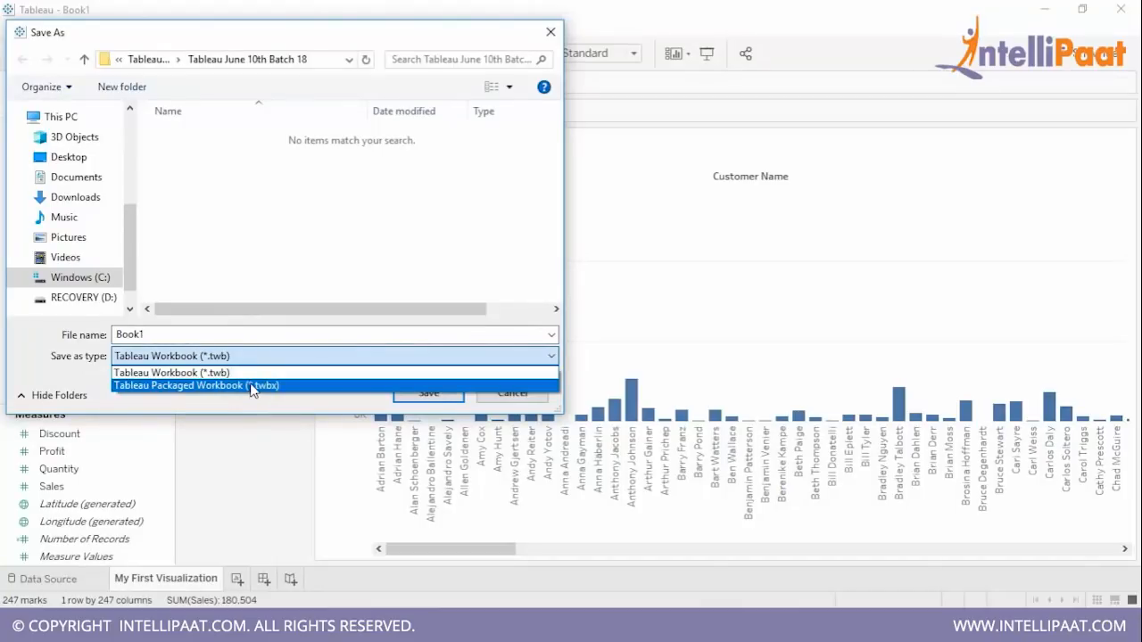
{"action": "left_click", "coordinate": [196, 386]}
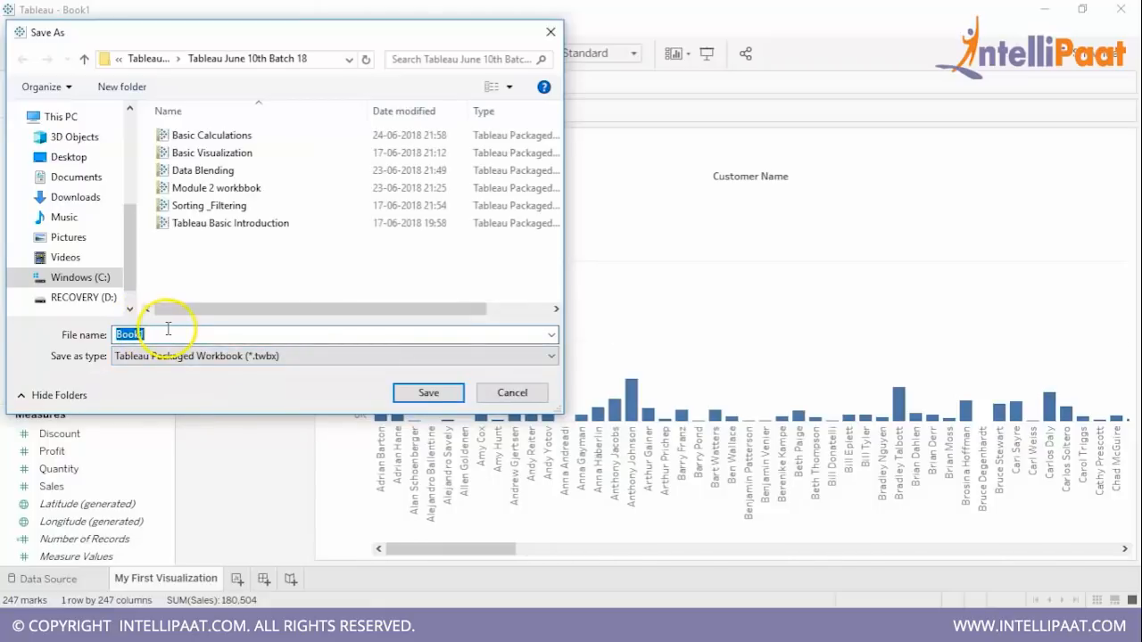
{"action": "type", "text": "Intri"}
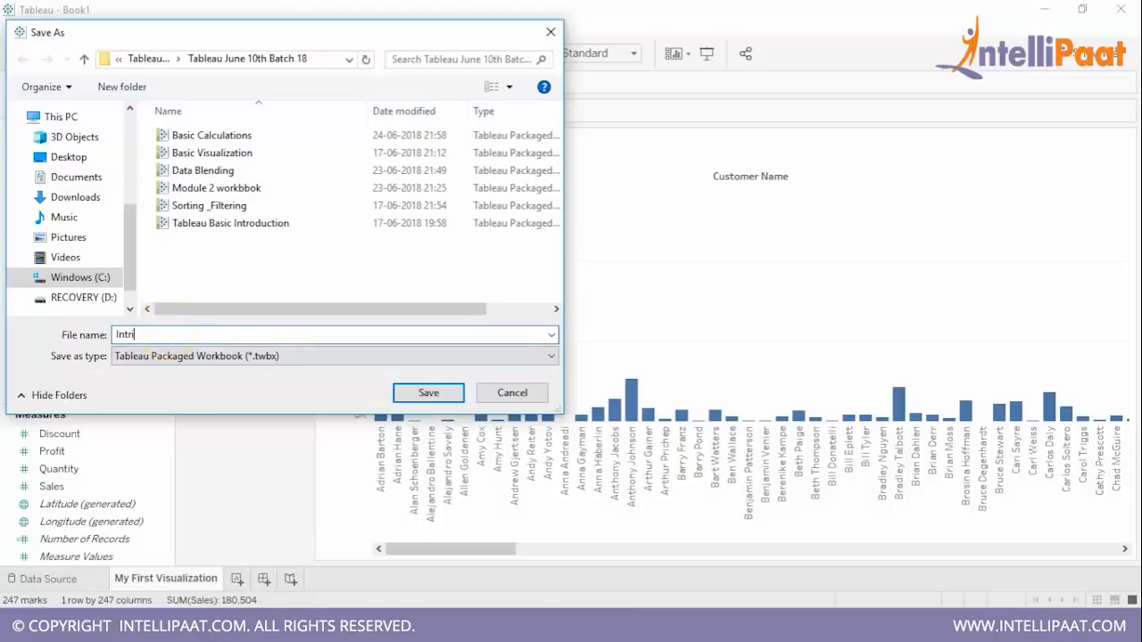